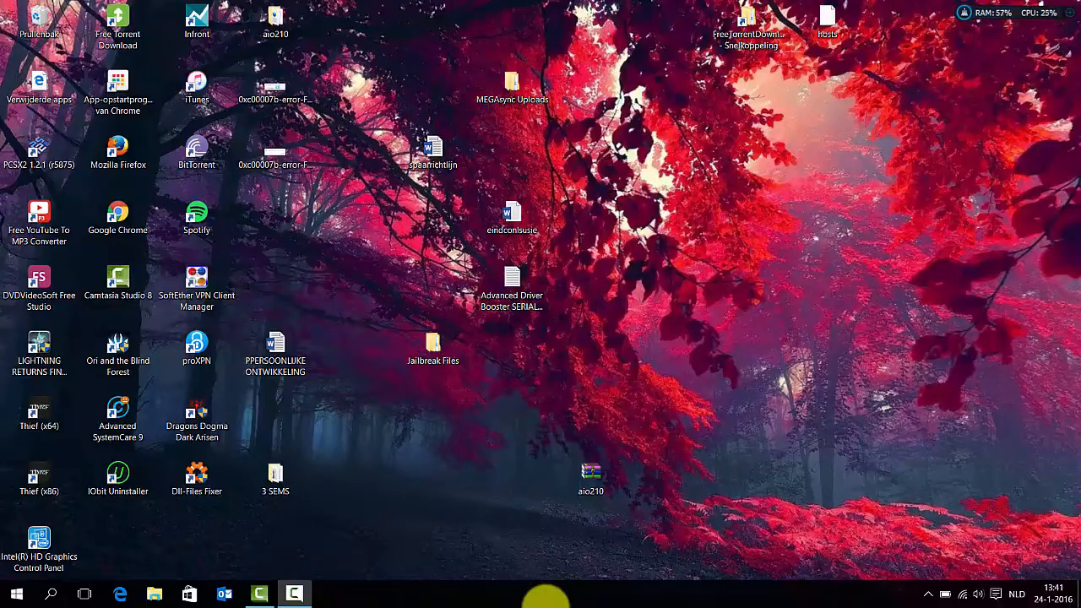
pyautogui.moveTo(346, 466)
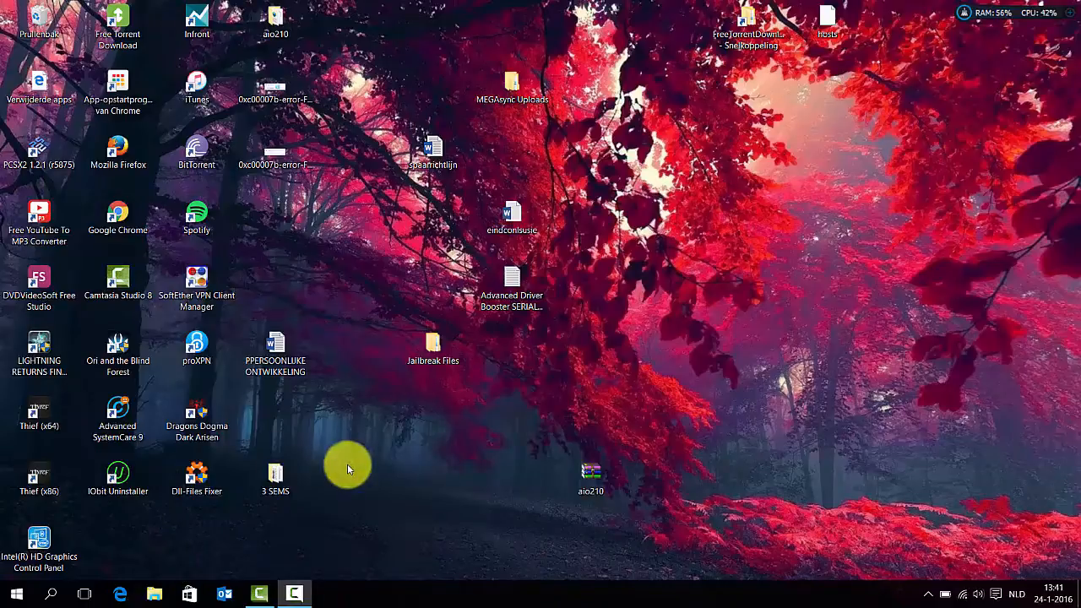
pyautogui.moveTo(155, 595)
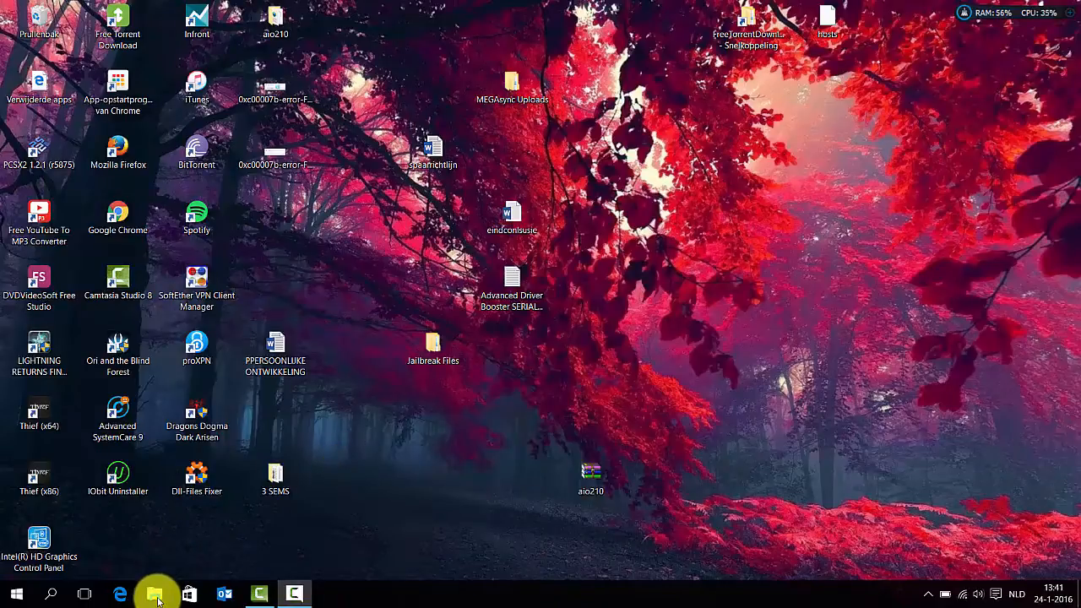
# Step: Browse the desktop files and view the 0xc00007b error screenshot, then dismiss it
pyautogui.click(155, 595)
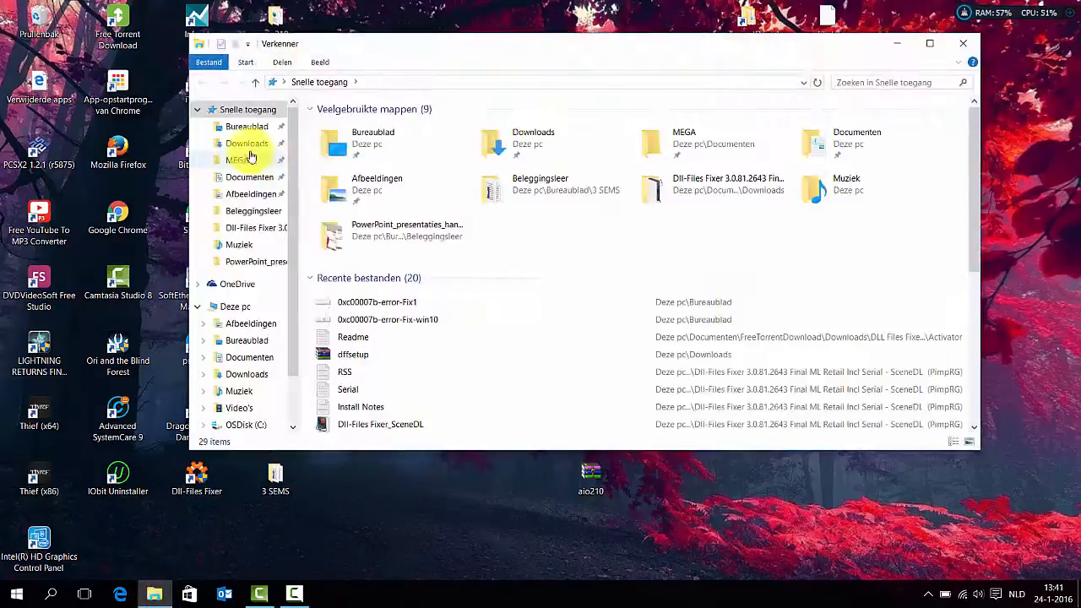
pyautogui.click(247, 142)
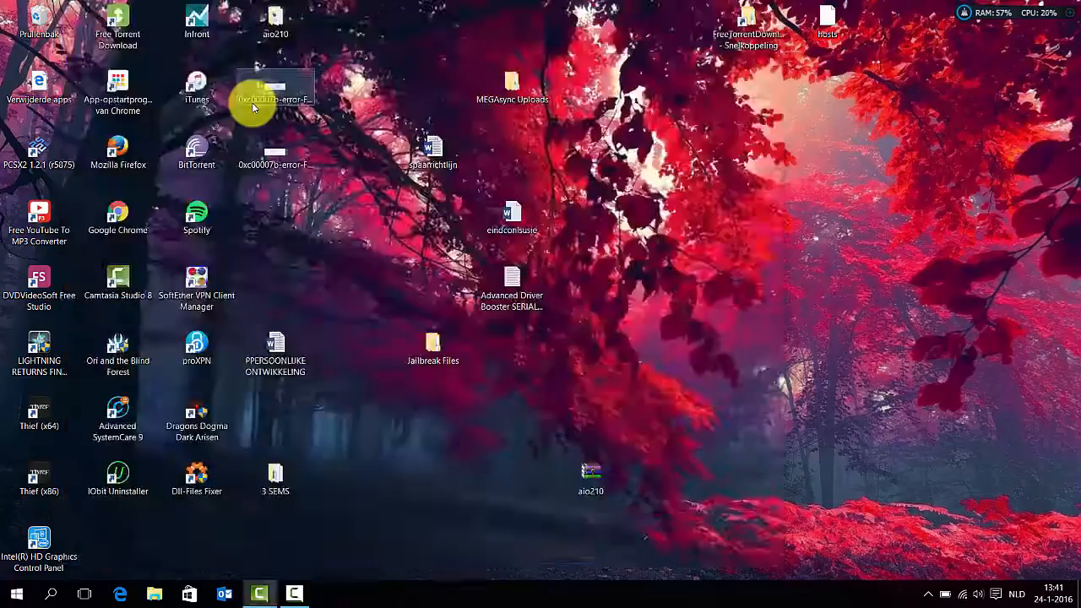
pyautogui.doubleClick(273, 85)
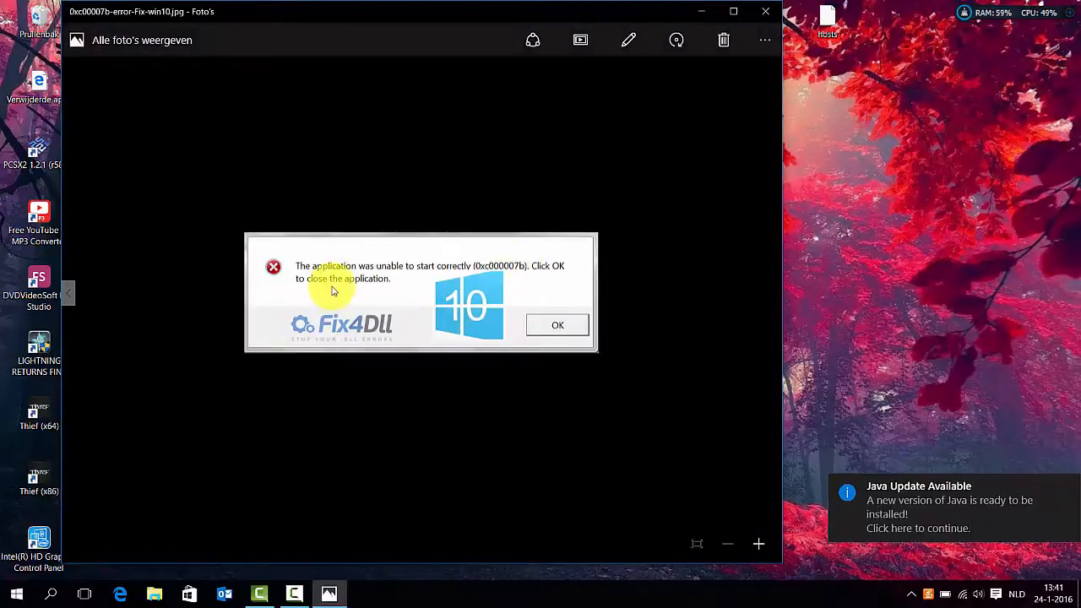
pyautogui.moveTo(409, 222)
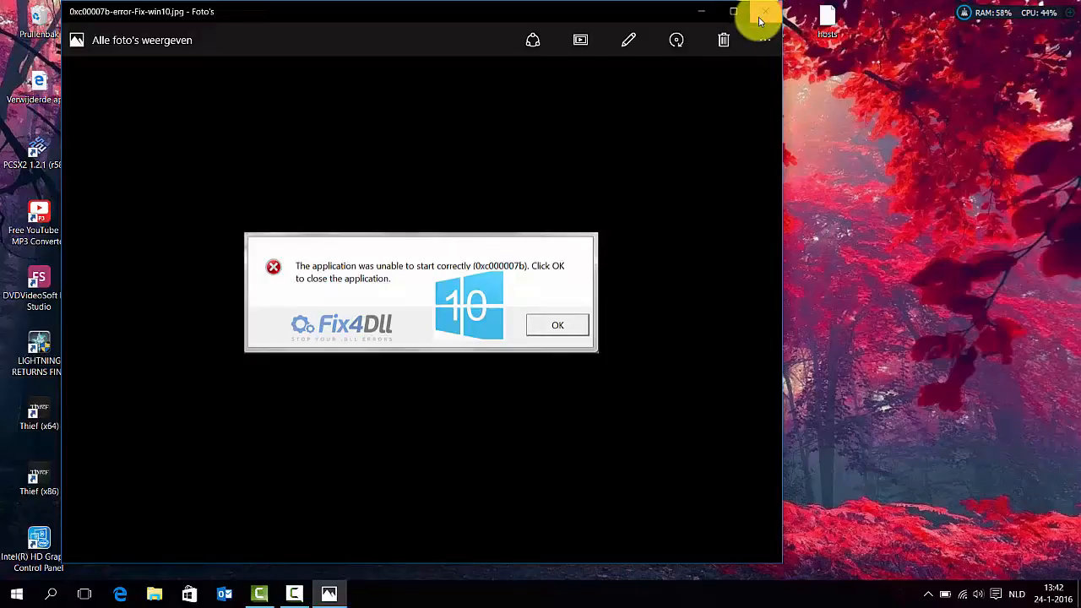
pyautogui.click(763, 10)
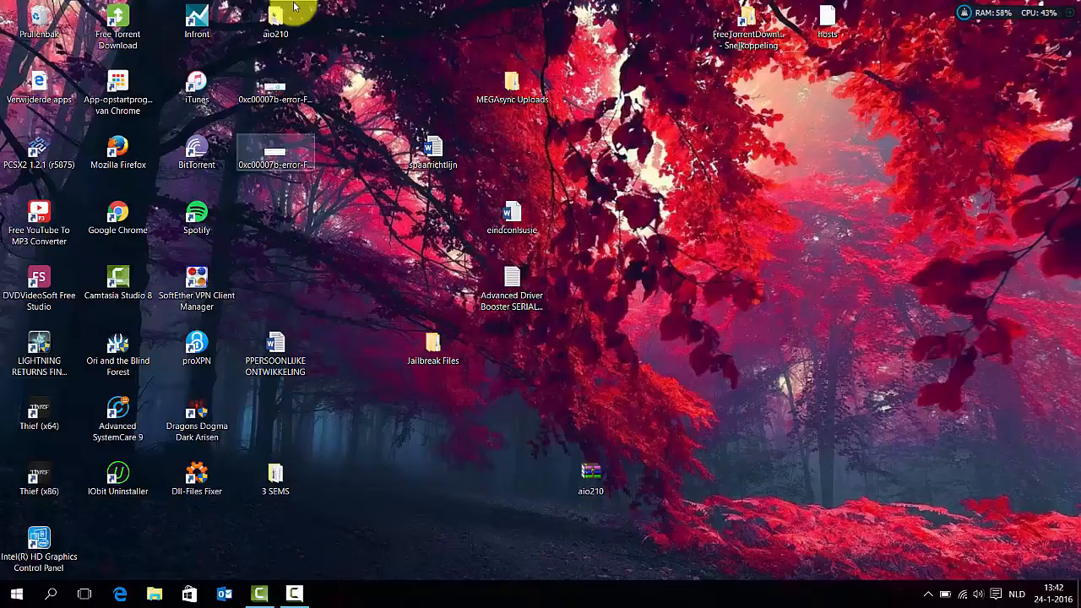
# Step: Navigate into aio210 and its svcpack subfolder holding the aio-runtimes package
pyautogui.doubleClick(275, 16)
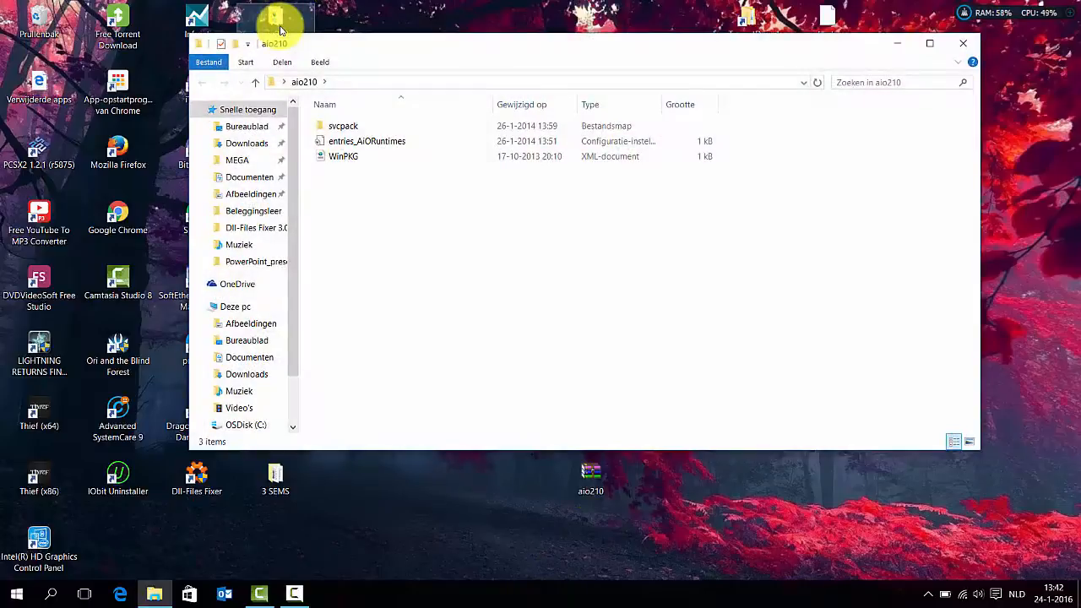
pyautogui.moveTo(381, 156)
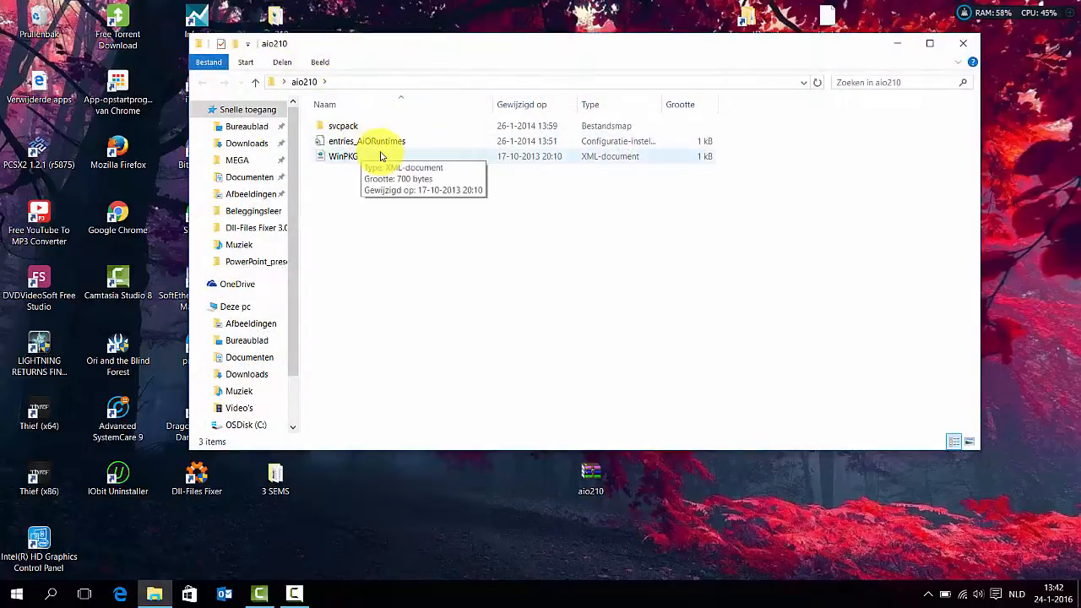
pyautogui.moveTo(625, 524)
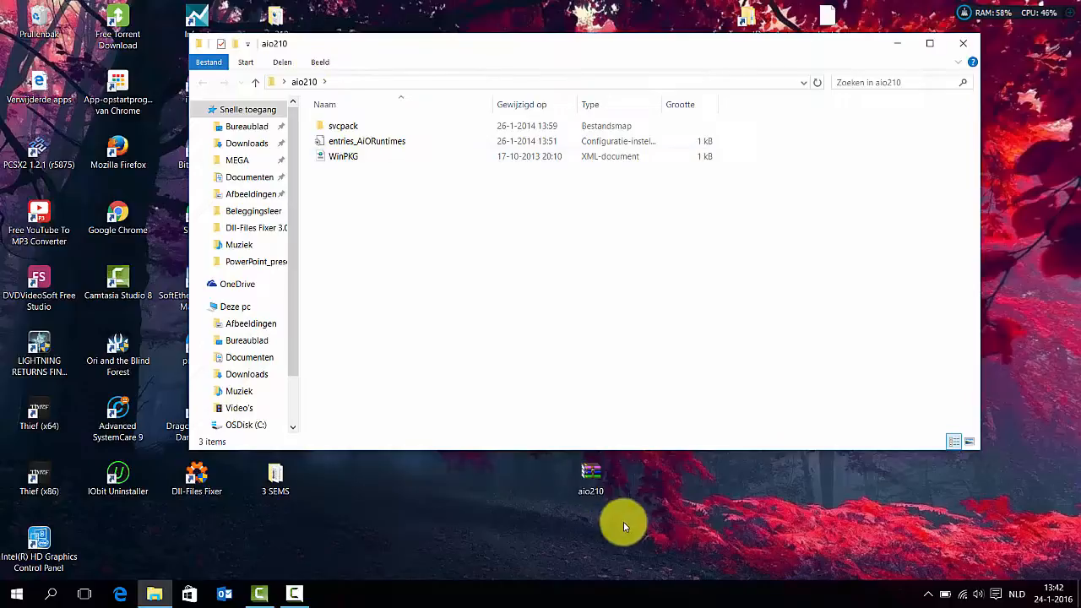
pyautogui.moveTo(308, 210)
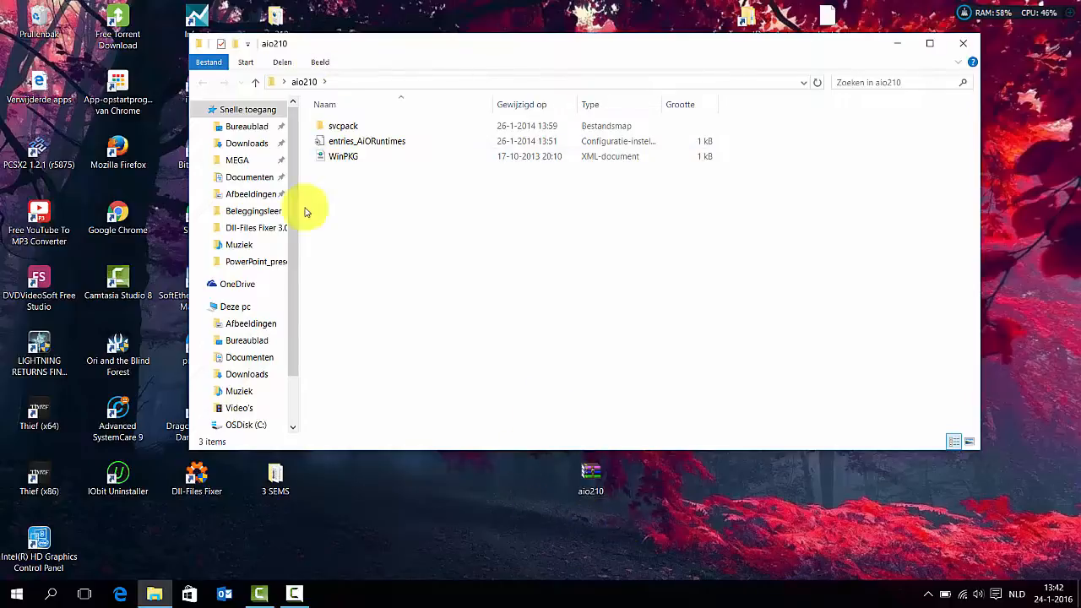
pyautogui.doubleClick(343, 125)
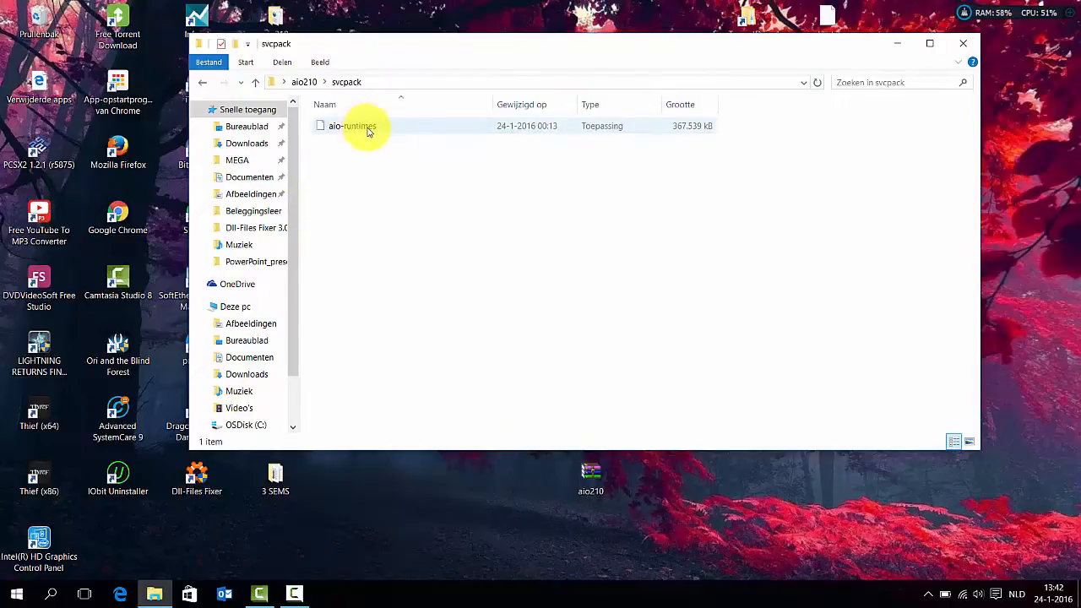
# Step: Launch aio-runtimes so the AIO installer self-extracts
pyautogui.doubleClick(352, 125)
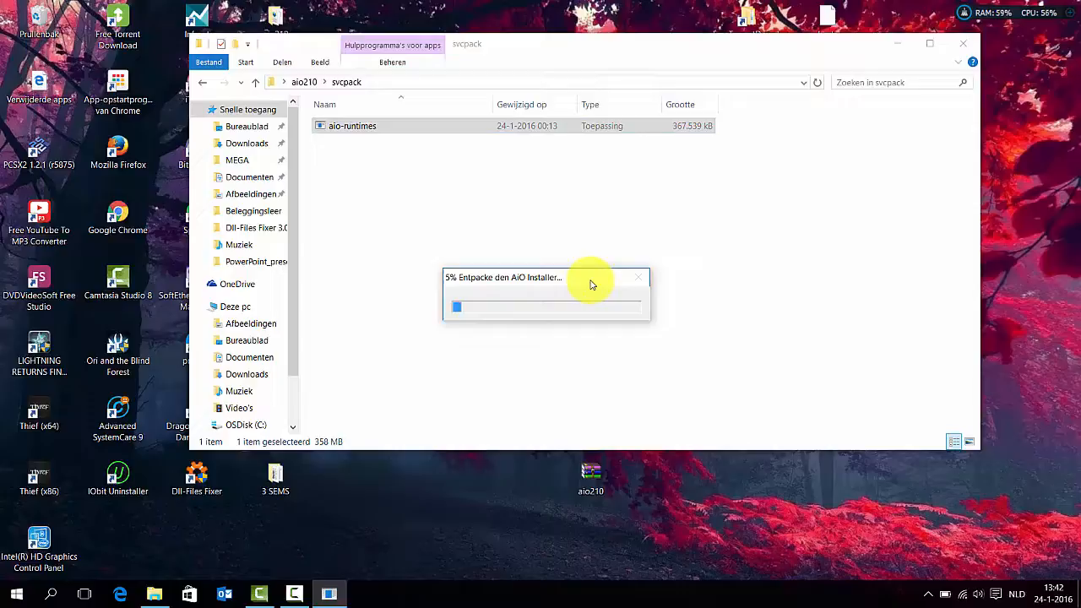
pyautogui.moveTo(667, 402)
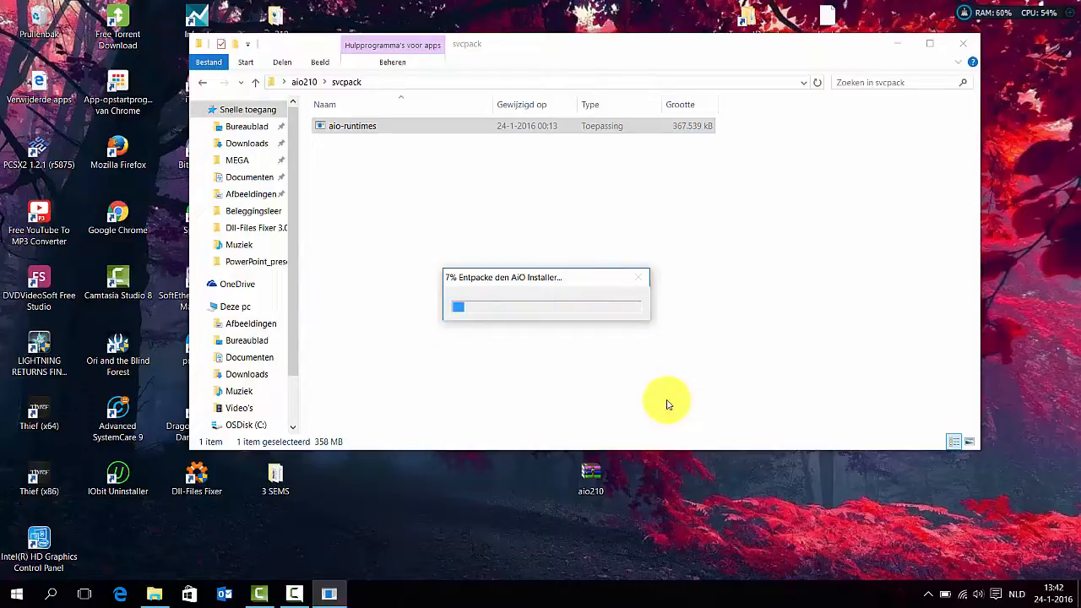
pyautogui.moveTo(387, 412)
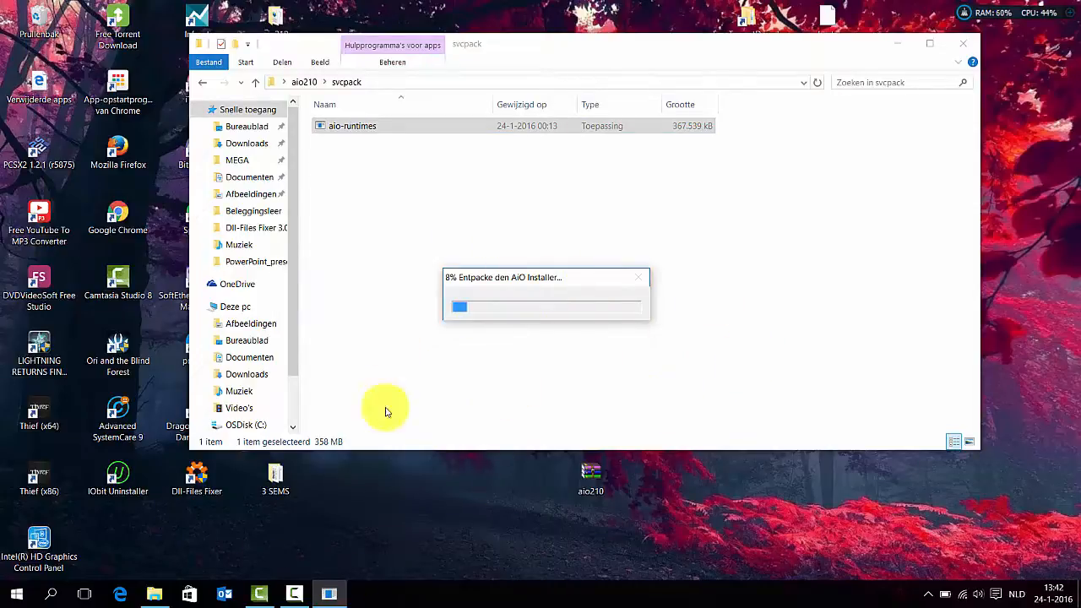
pyautogui.moveTo(499, 402)
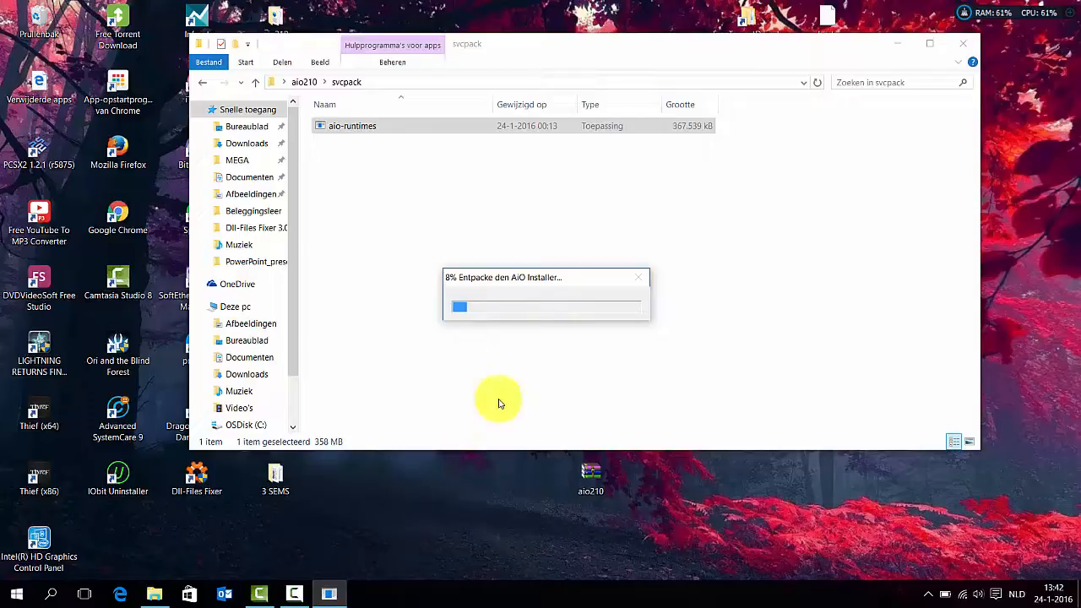
pyautogui.moveTo(430, 347)
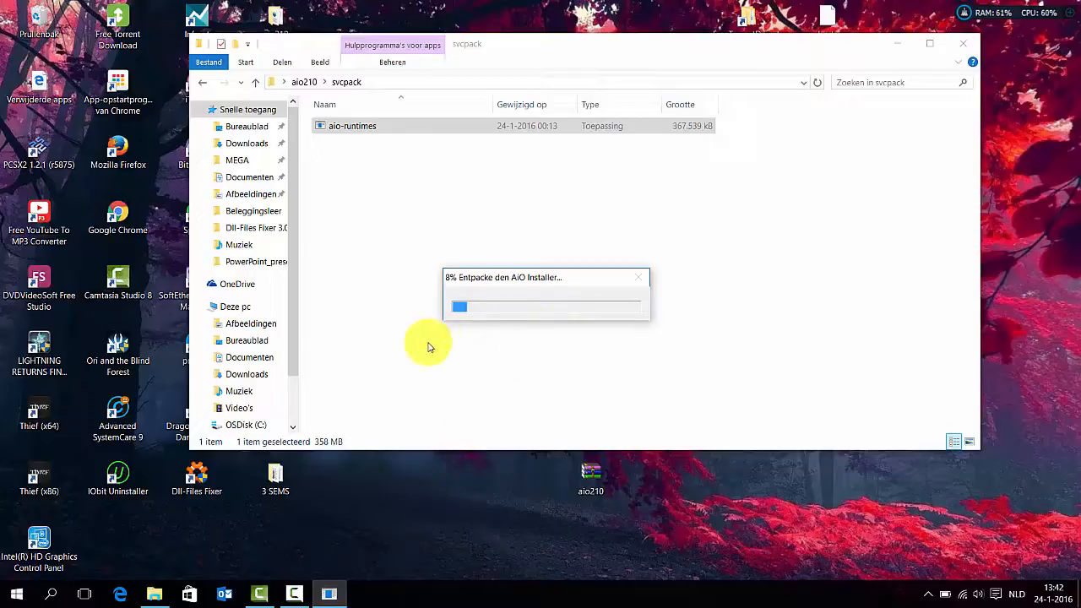
pyautogui.moveTo(531, 594)
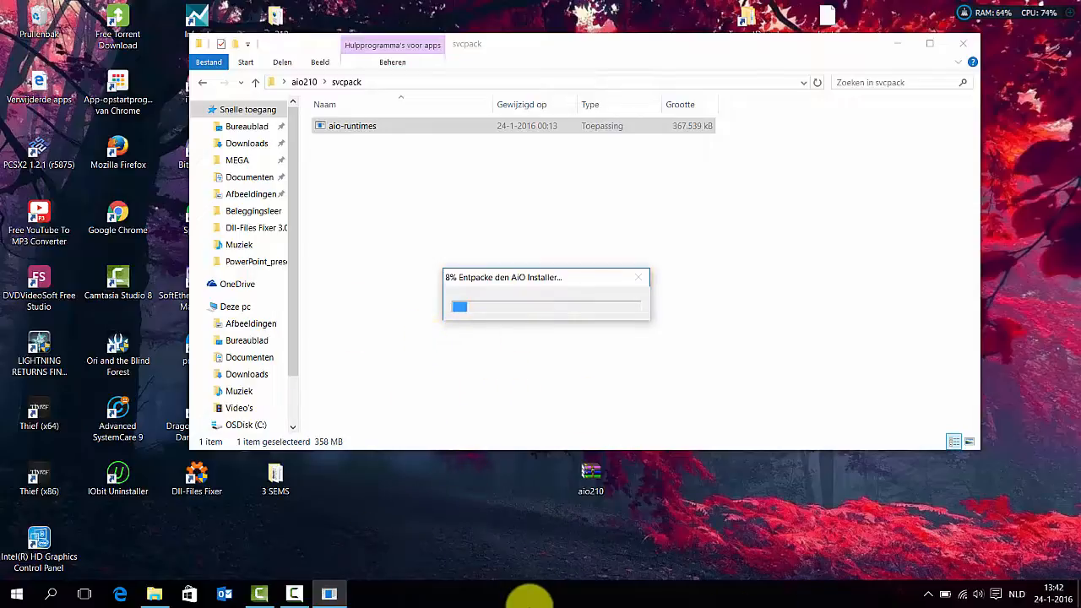
pyautogui.moveTo(480, 395)
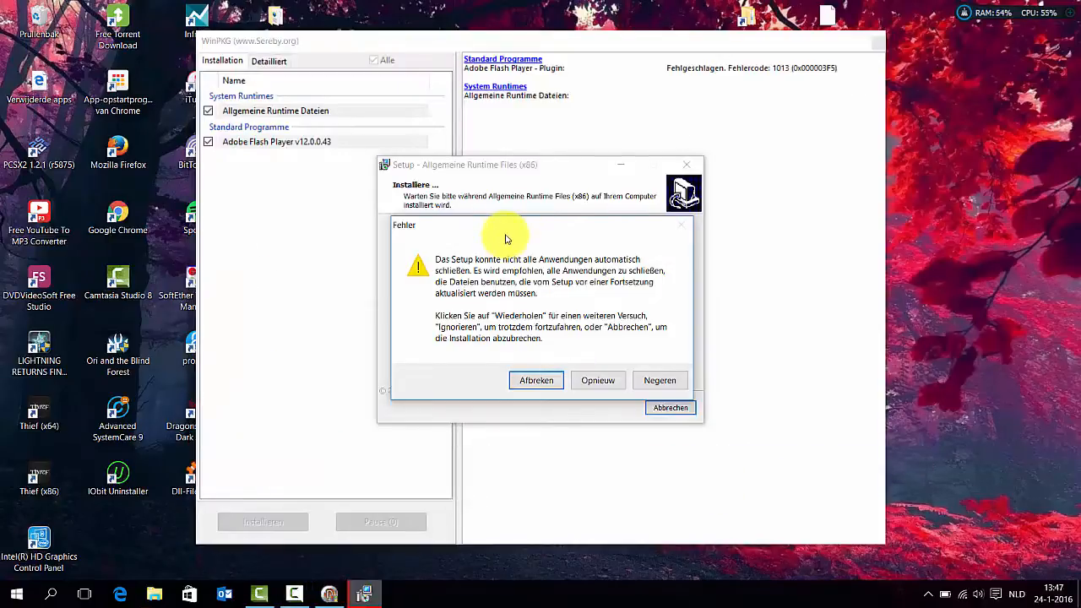
pyautogui.moveTo(449, 233)
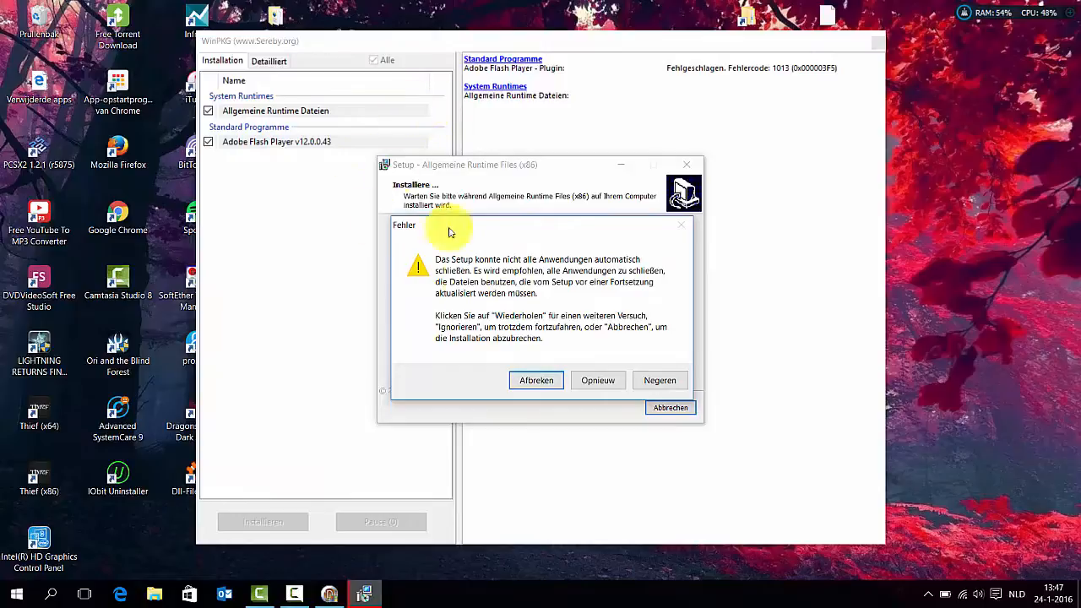
pyautogui.moveTo(659, 380)
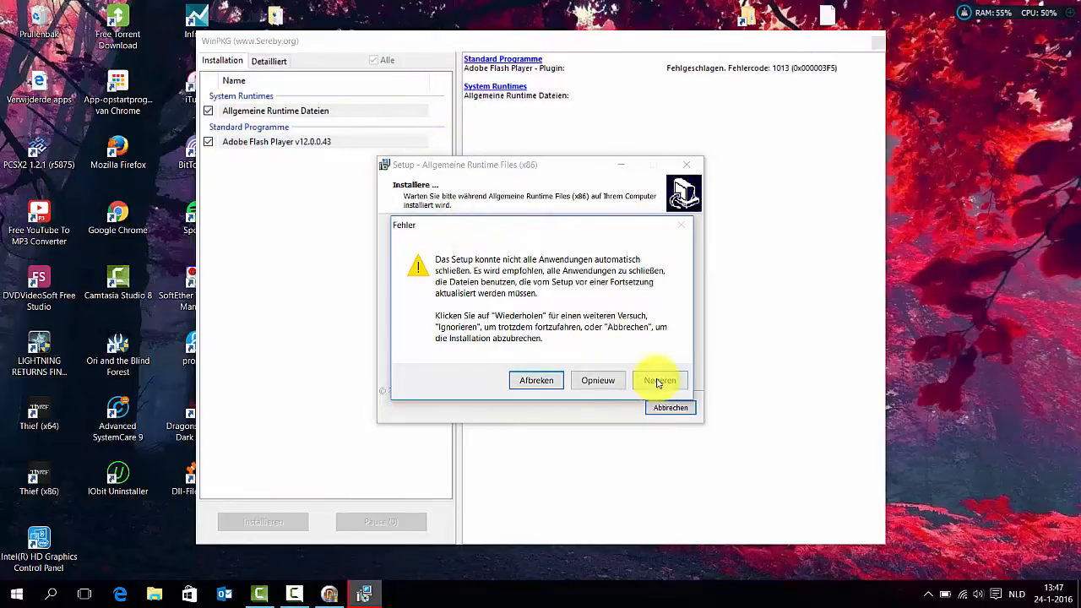
# Step: Ignore the files-in-use error in the Fehler dialog so the runtime setup finishes
pyautogui.click(659, 380)
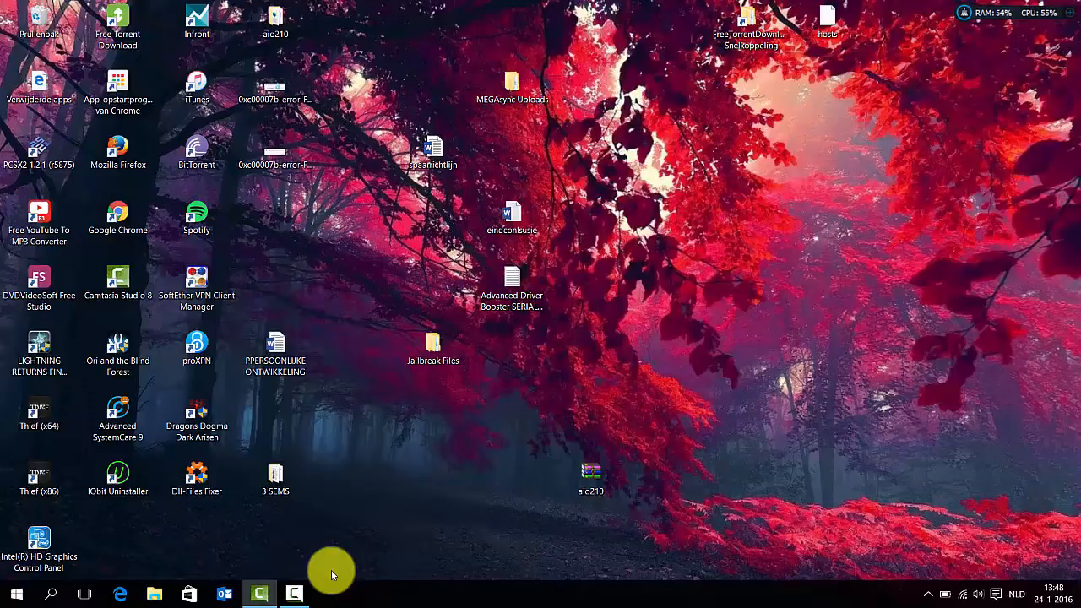
pyautogui.moveTo(535, 334)
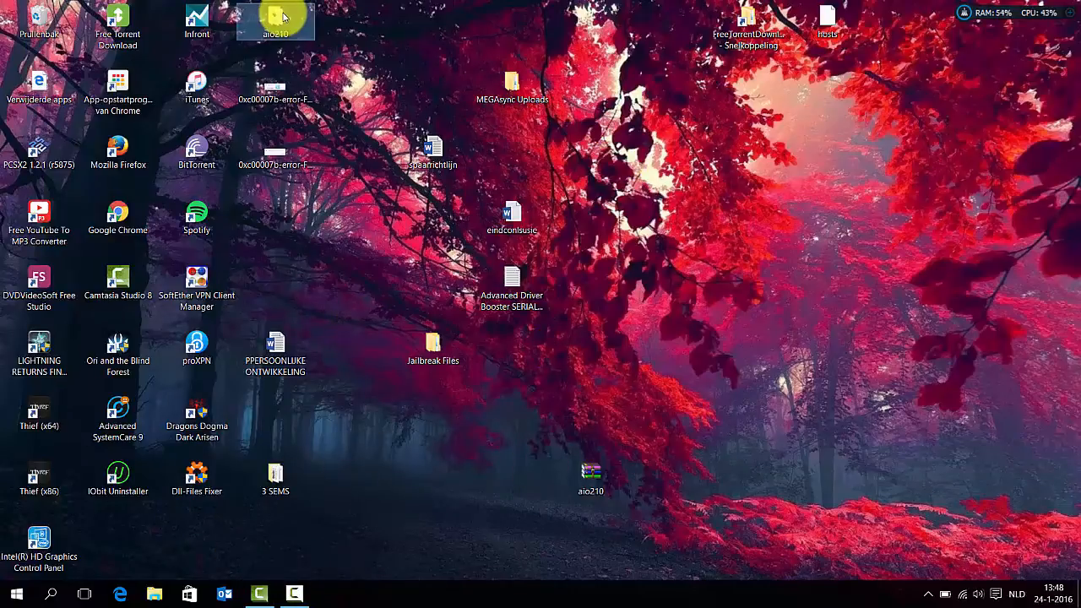
# Step: Navigate again into aio210 and its svcpack subfolder
pyautogui.doubleClick(273, 20)
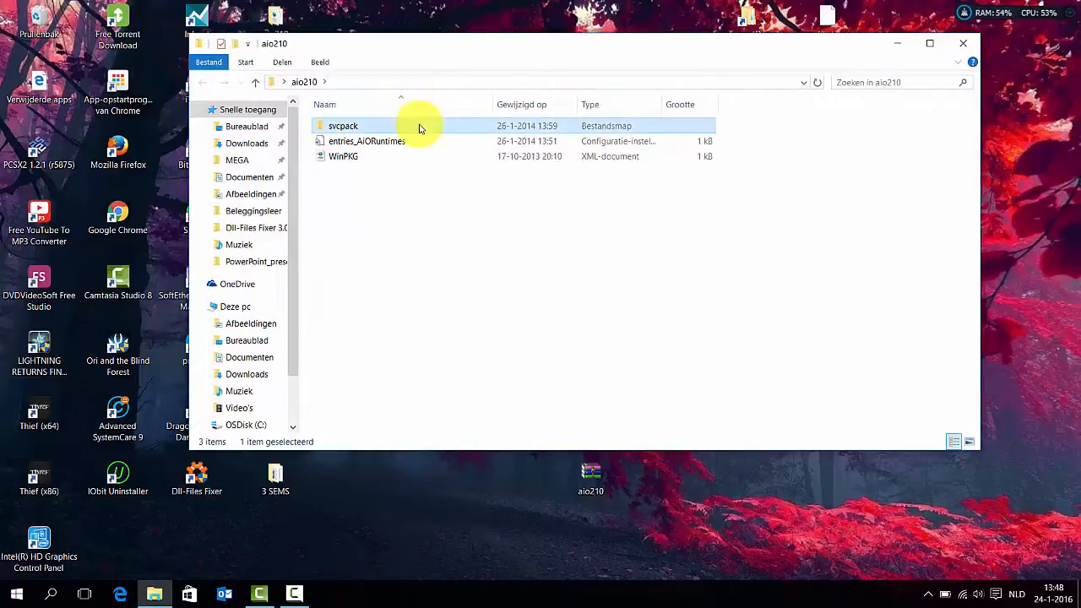
pyautogui.doubleClick(343, 125)
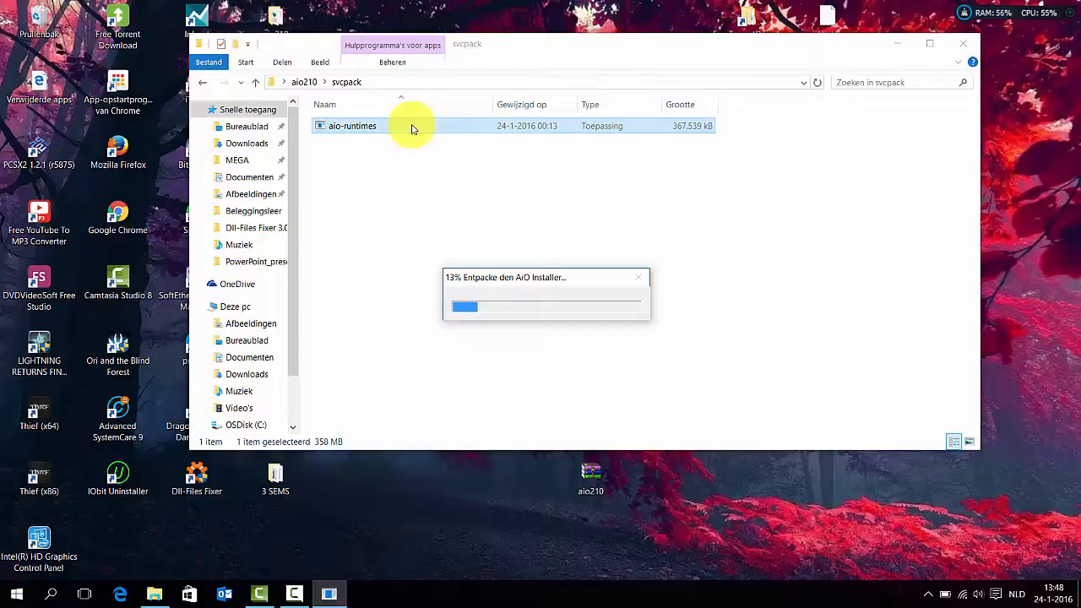
pyautogui.moveTo(402, 344)
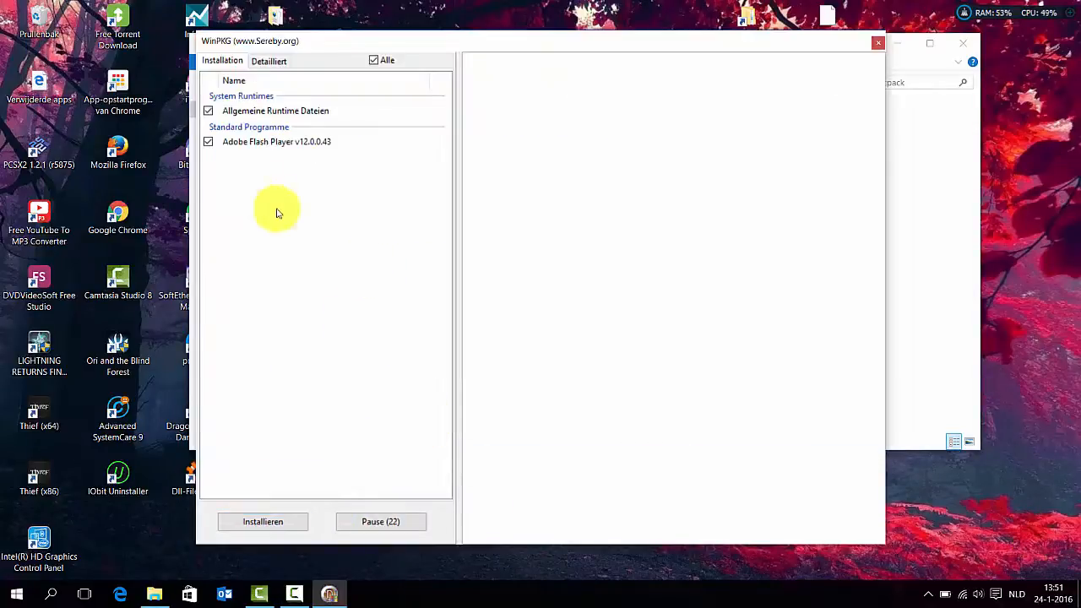
pyautogui.moveTo(173, 156)
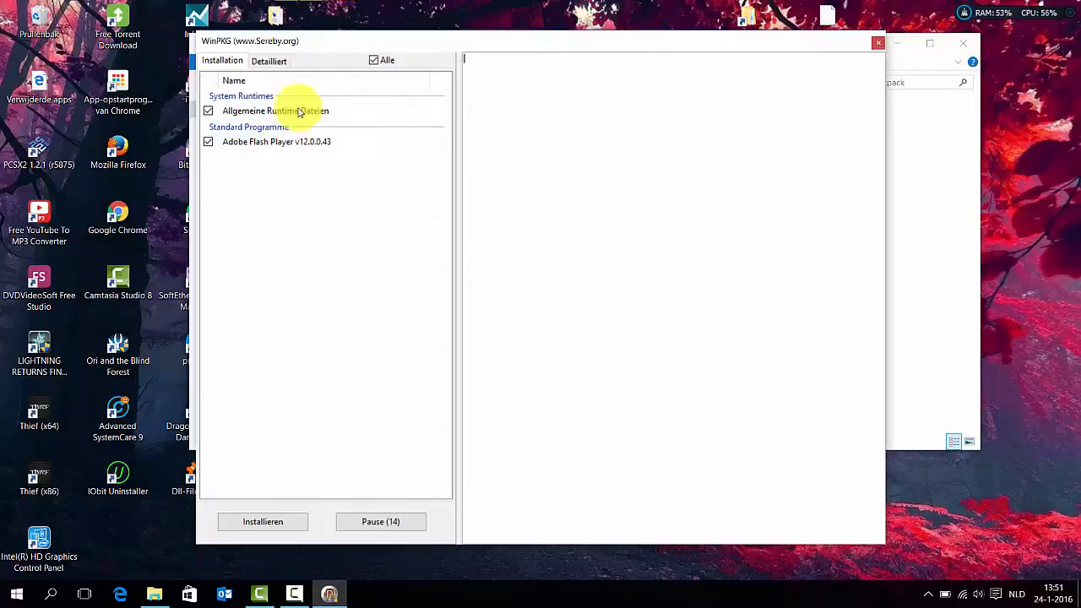
pyautogui.moveTo(403, 103)
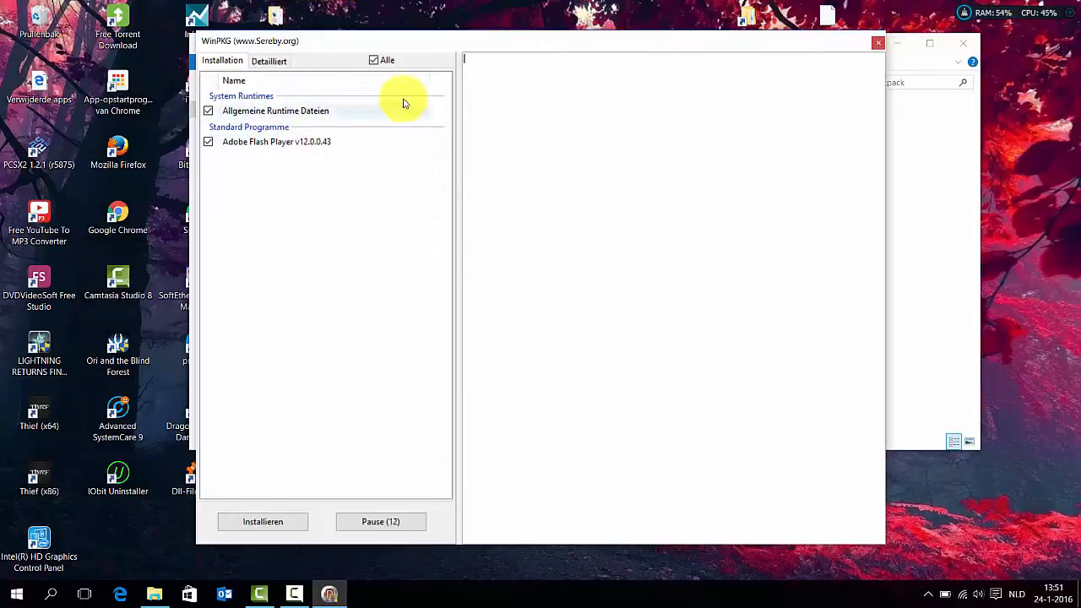
pyautogui.moveTo(387, 426)
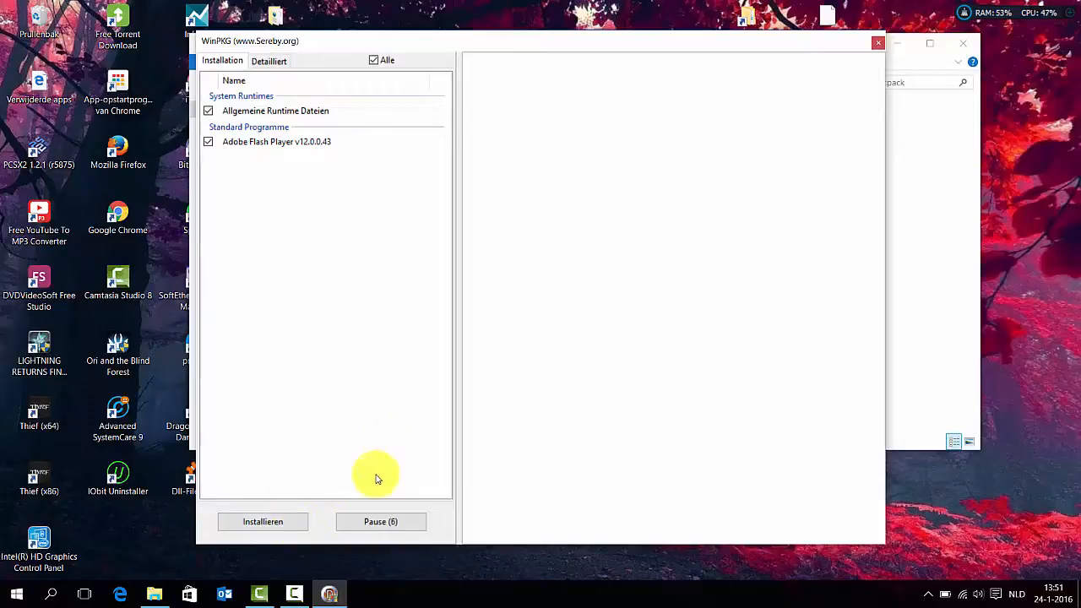
pyautogui.moveTo(322, 280)
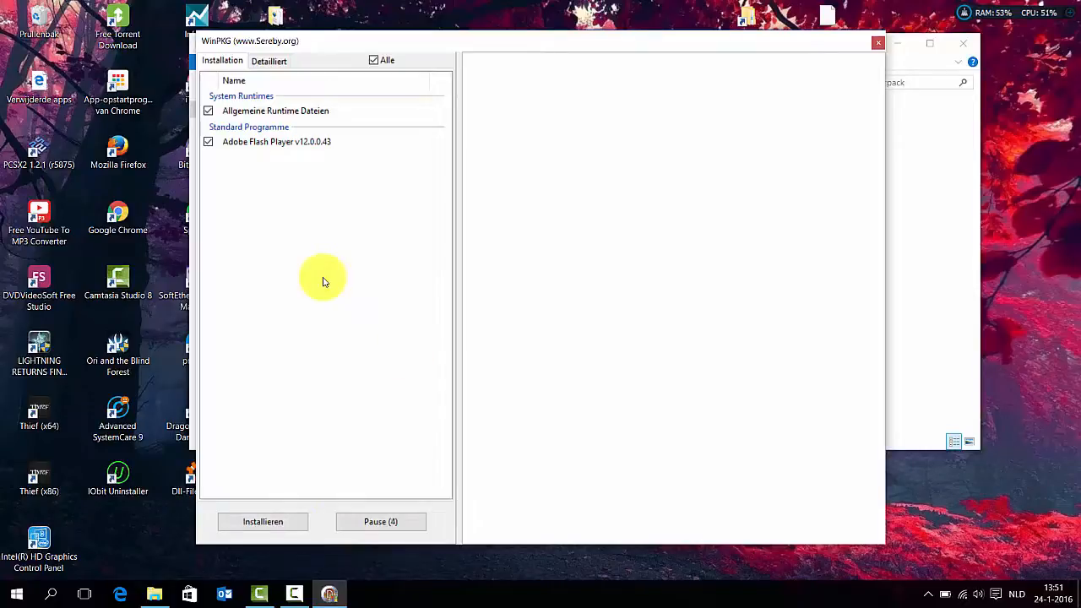
# Step: Let the Pause countdown finish so the Runtime Dateien and Flash Player installs begin
pyautogui.click(264, 520)
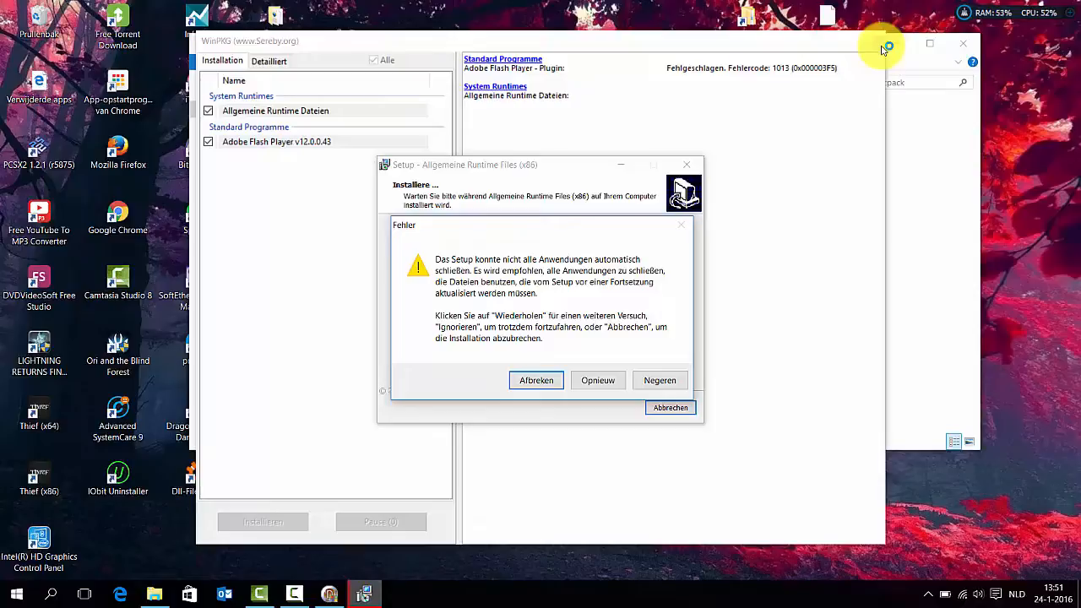
pyautogui.moveTo(686, 234)
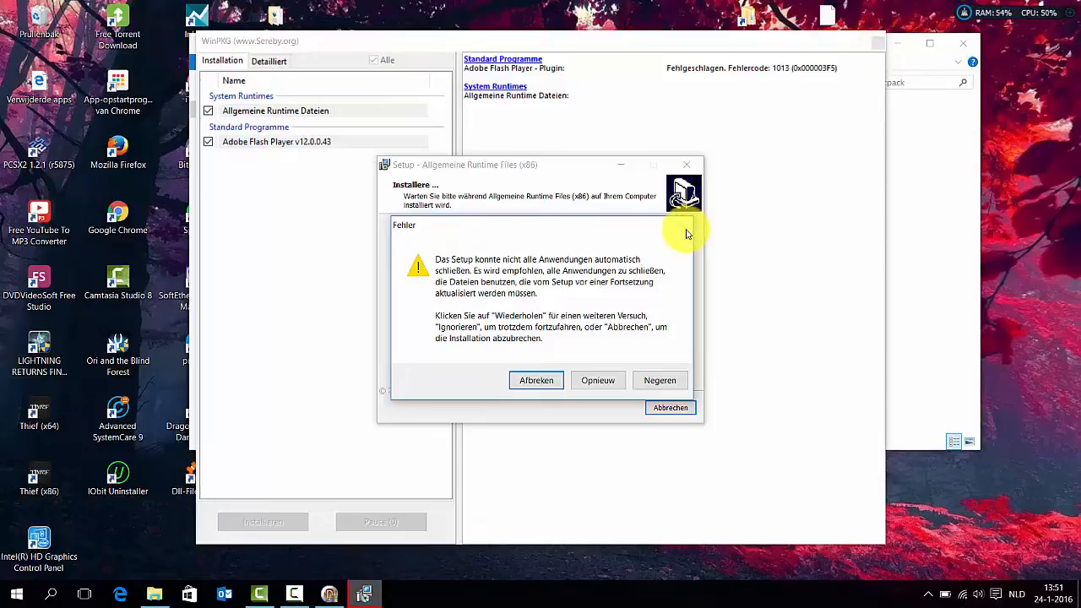
pyautogui.moveTo(686, 233)
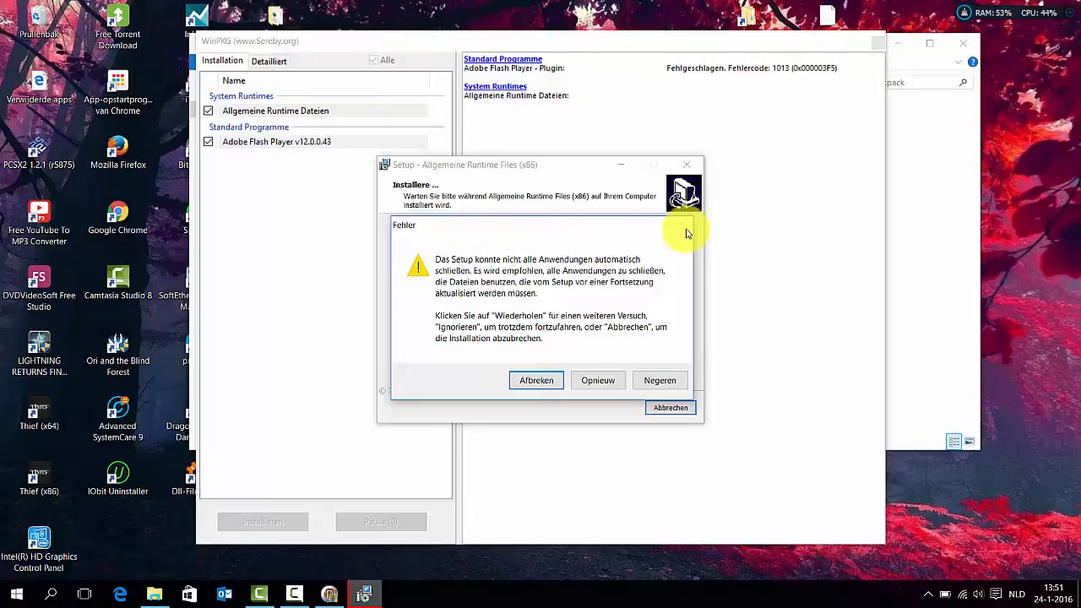
pyautogui.moveTo(710, 220)
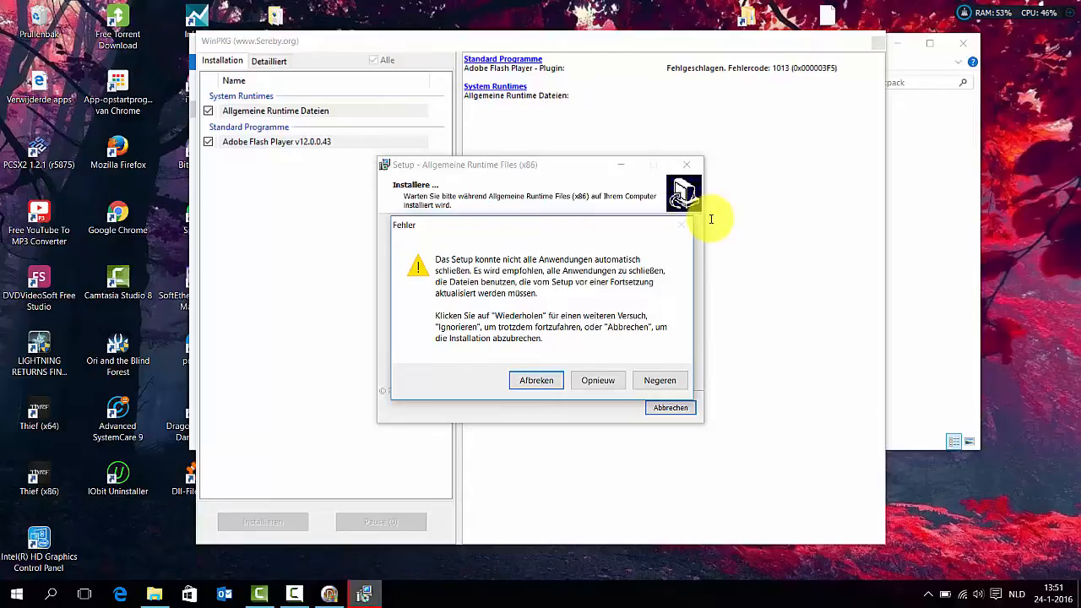
pyautogui.moveTo(414, 477)
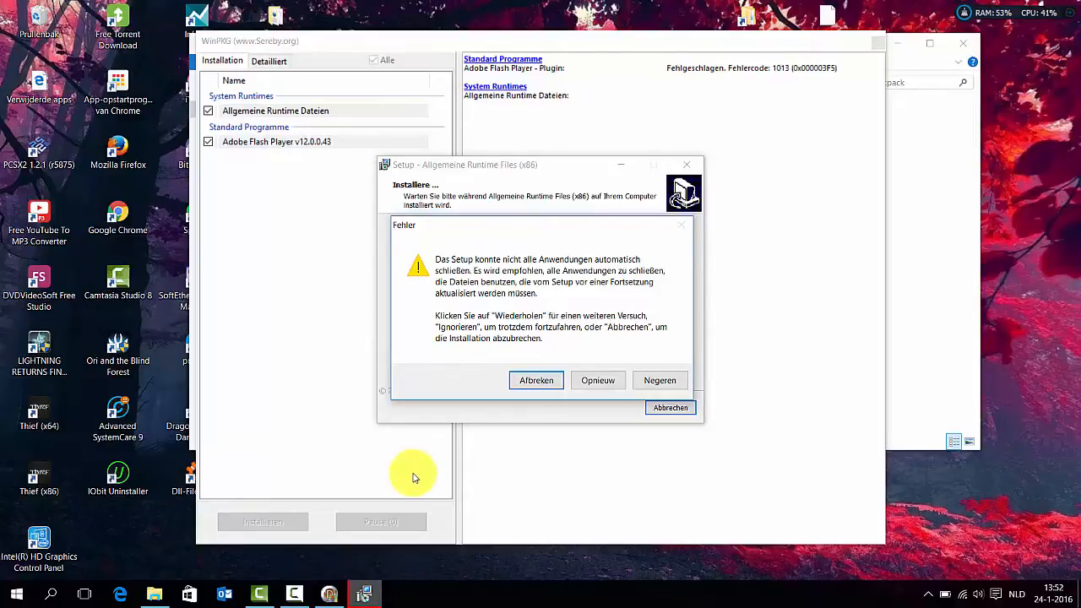